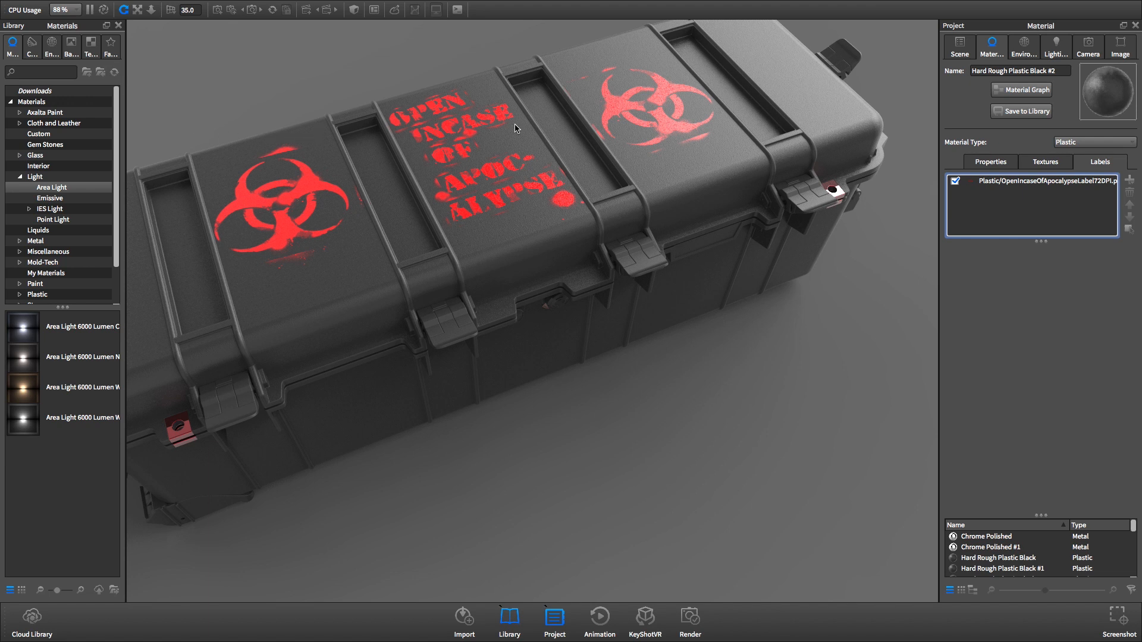
pyautogui.moveTo(1051, 184)
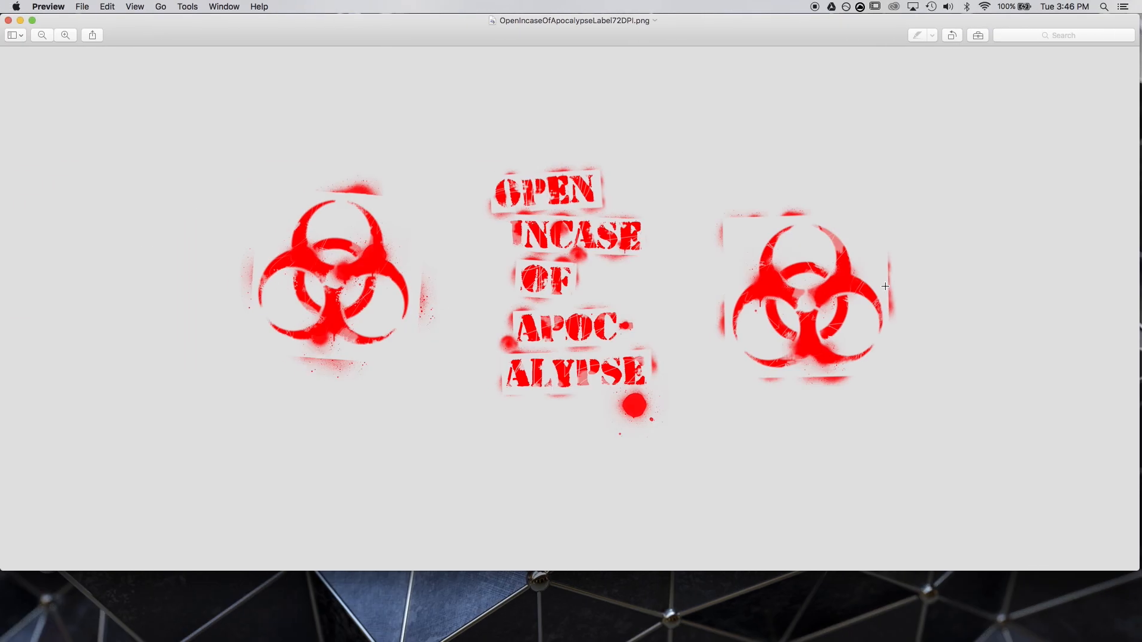
pyautogui.moveTo(727, 326)
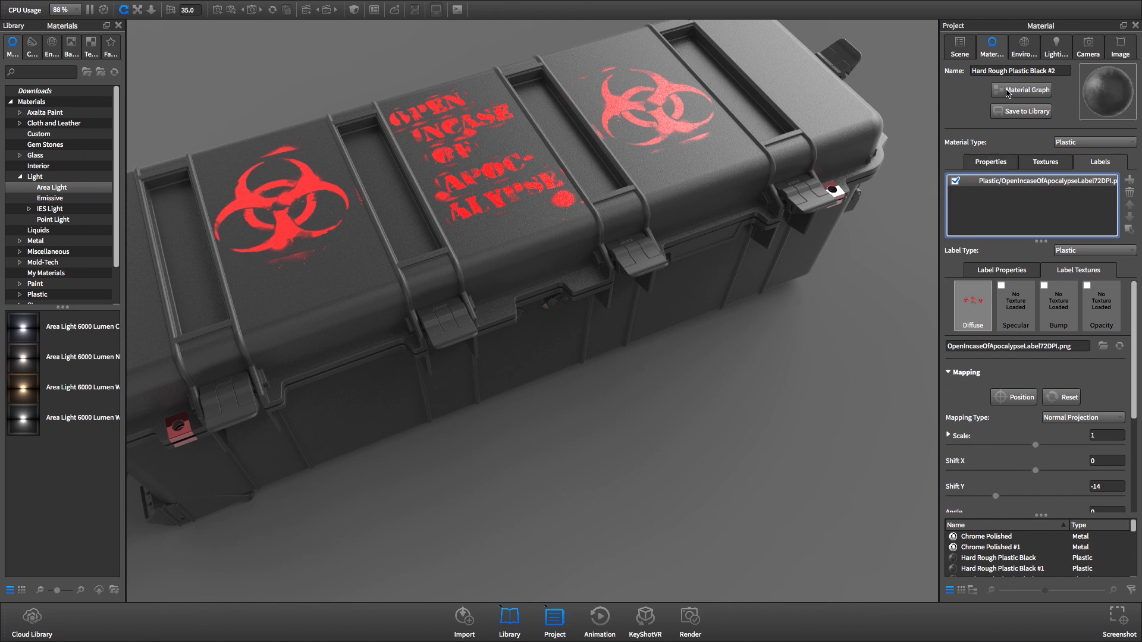
# - Open the case material's Material Graph and shift the label Texture Map node left
pyautogui.click(1025, 89)
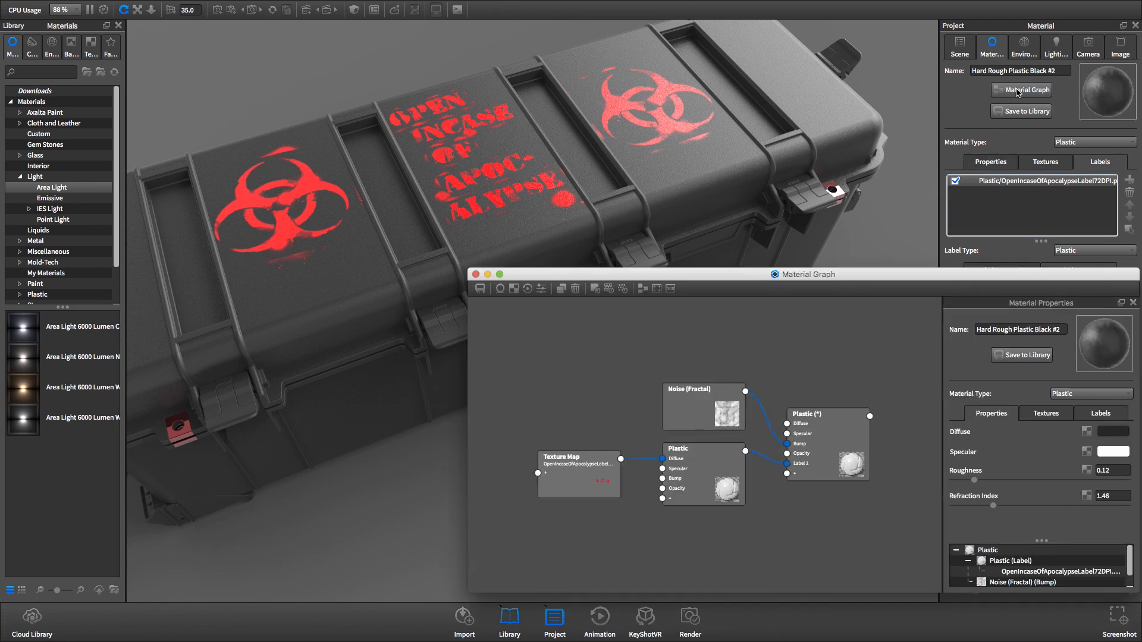
pyautogui.moveTo(596, 477)
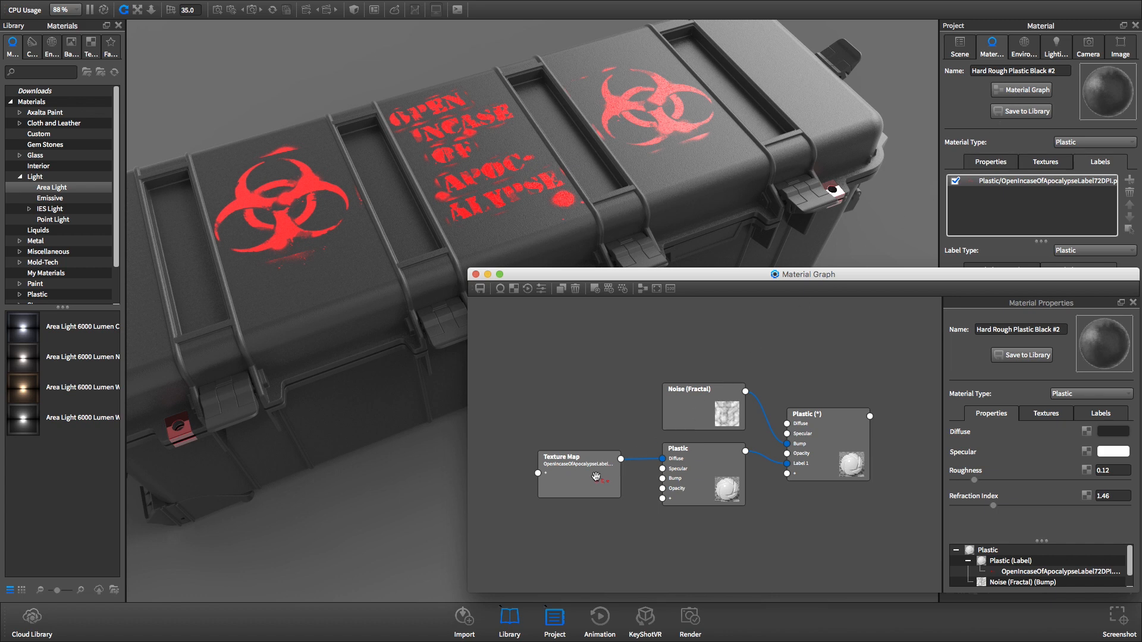
pyautogui.moveTo(596, 477); pyautogui.dragTo(520, 428)
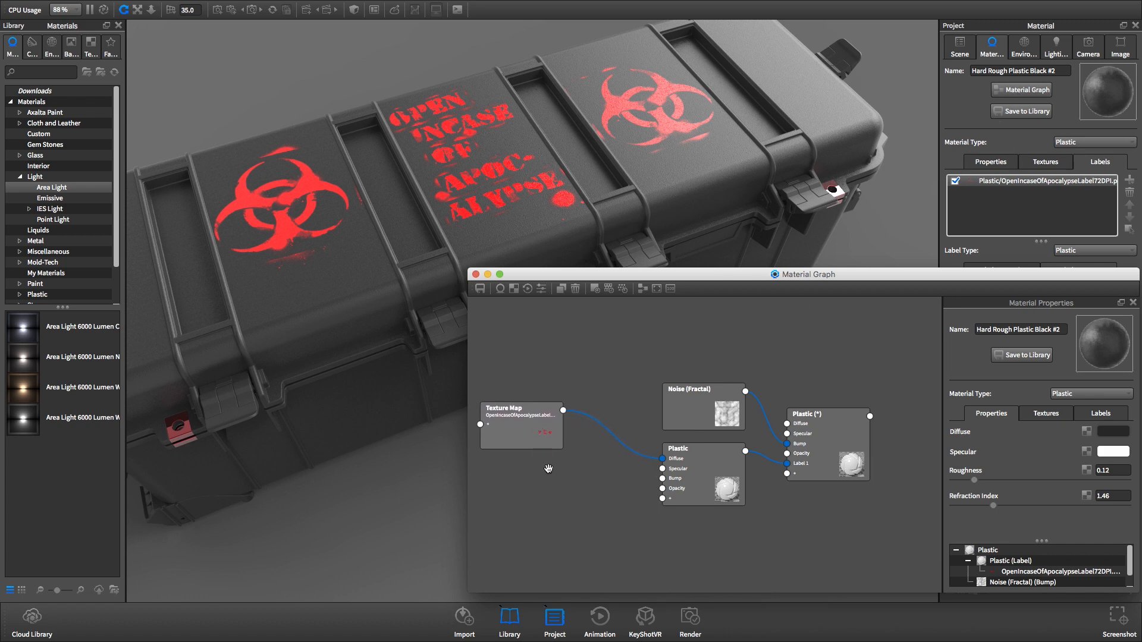
# - Add a Color Adjust node from the graph's right-click Utilities menu
pyautogui.rightClick(548, 468)
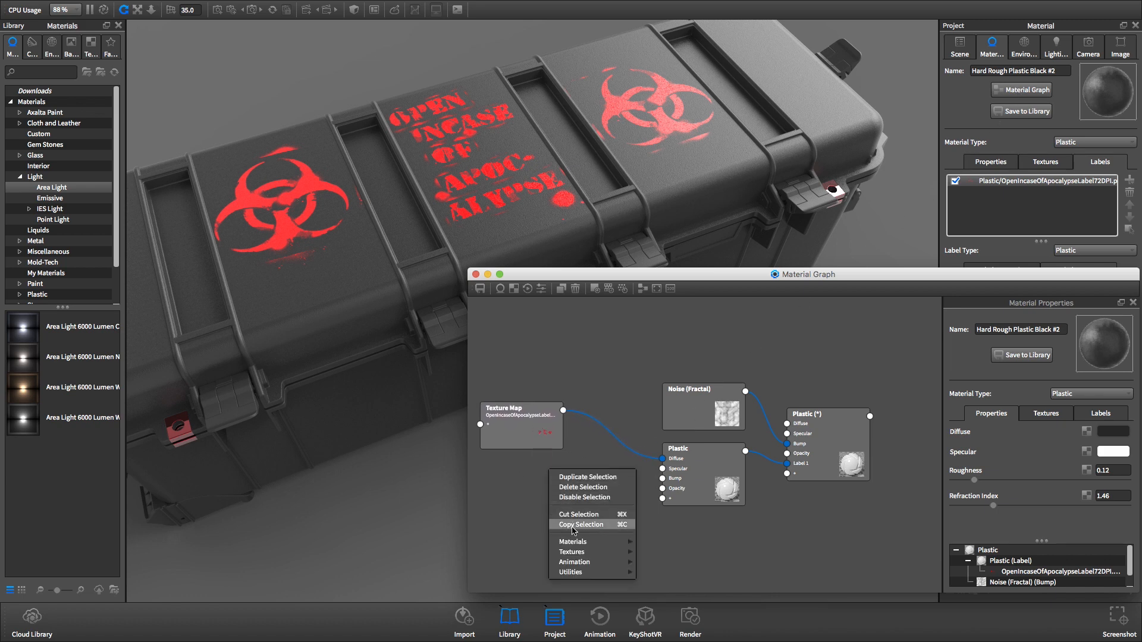
pyautogui.moveTo(570, 572)
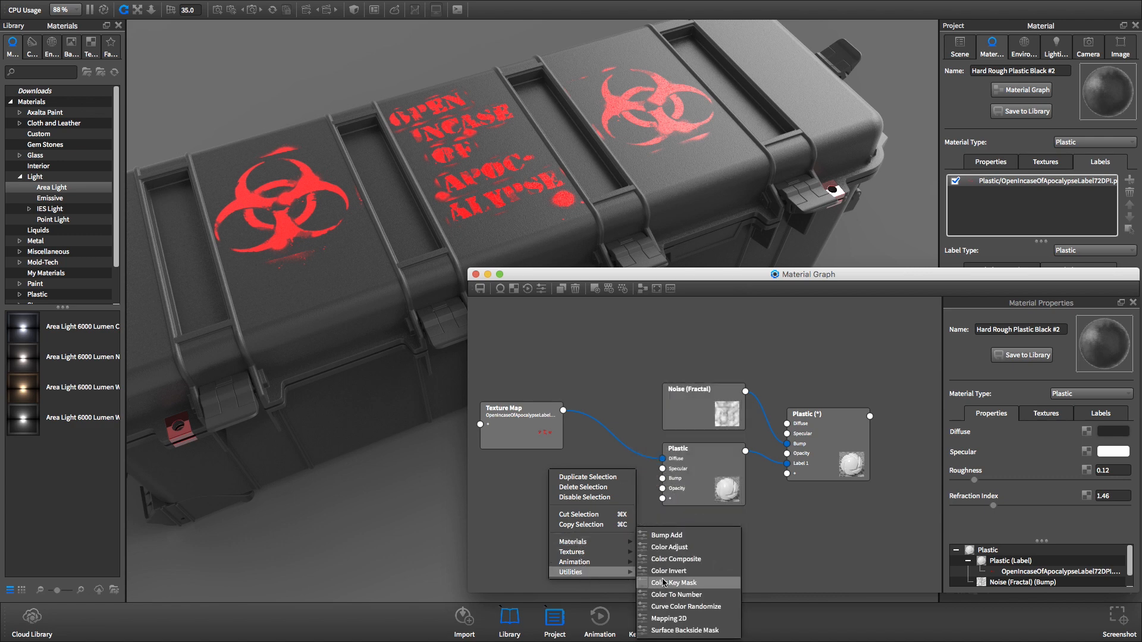
pyautogui.click(668, 547)
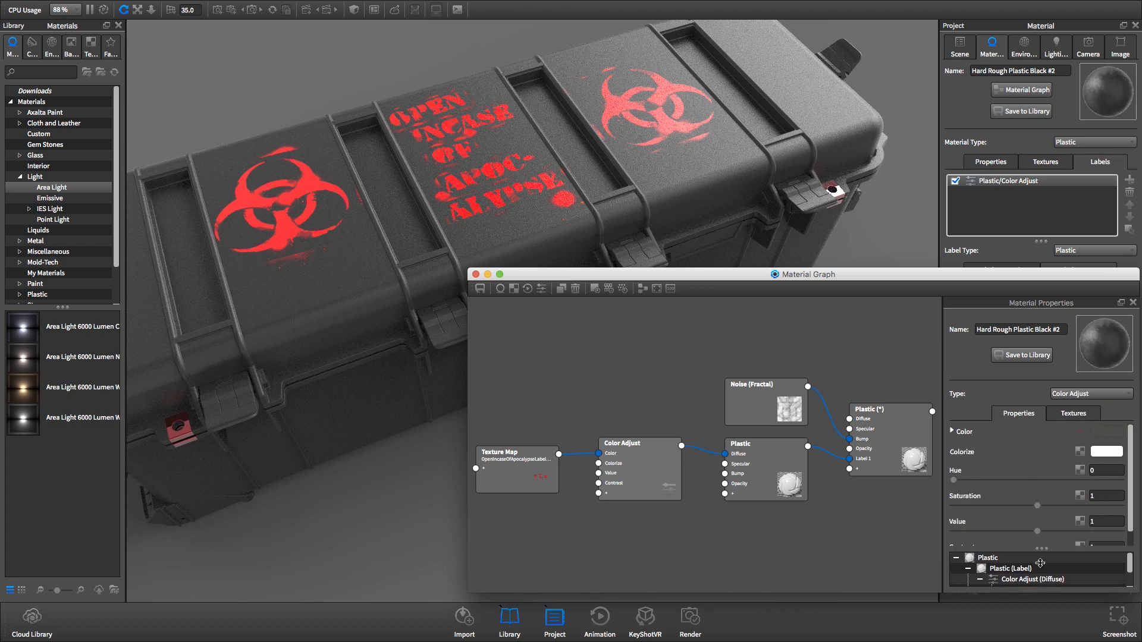
# - Raise the Color Adjust hue to about 0.068 and lower saturation slightly, turning labels yellow
pyautogui.moveTo(803, 273); pyautogui.dragTo(804, 246)
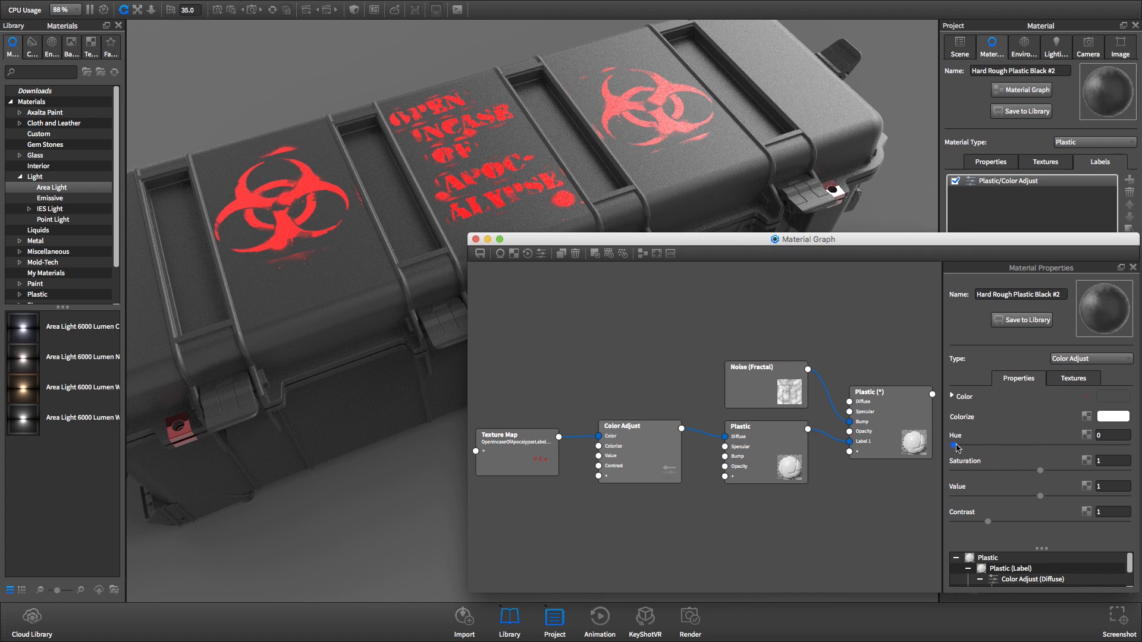
pyautogui.moveTo(953, 445); pyautogui.dragTo(970, 445)
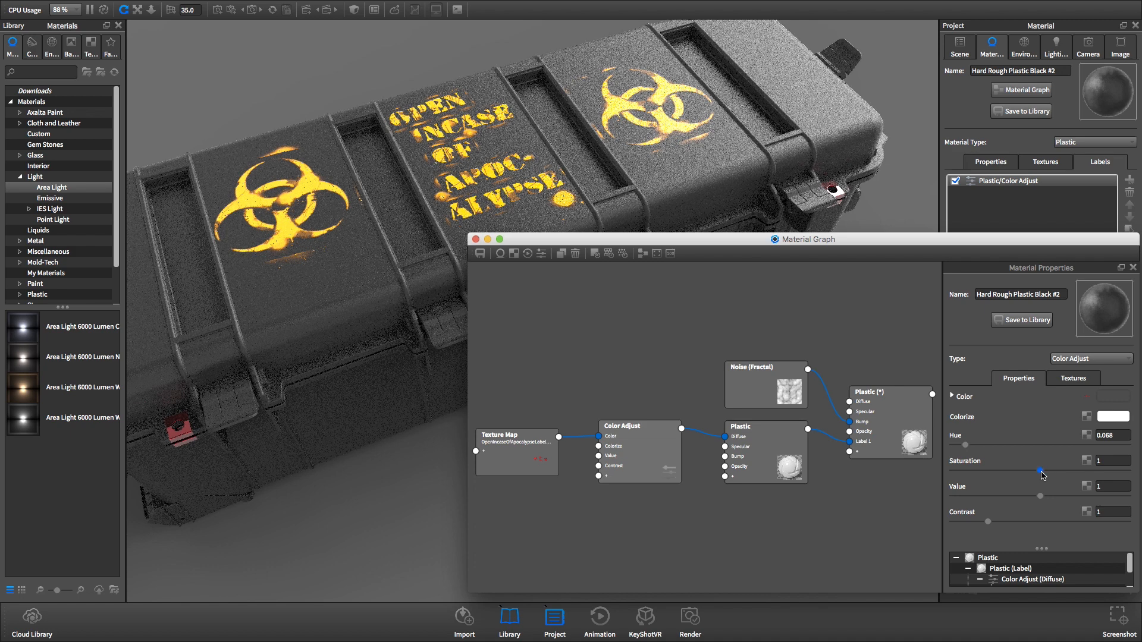
pyautogui.moveTo(1041, 471); pyautogui.dragTo(1034, 471)
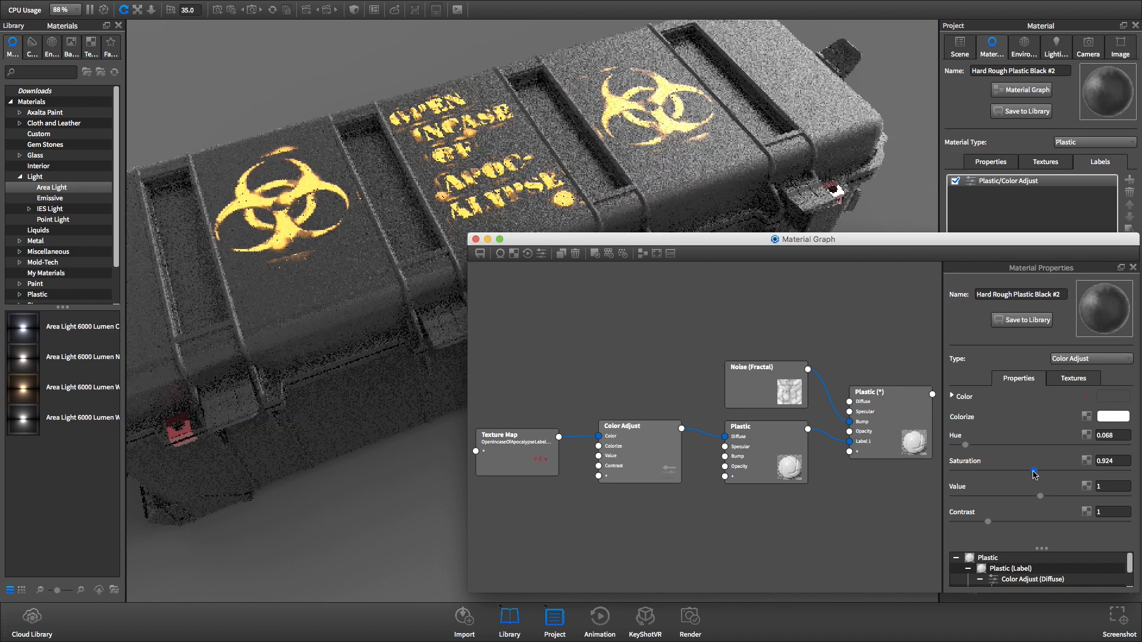